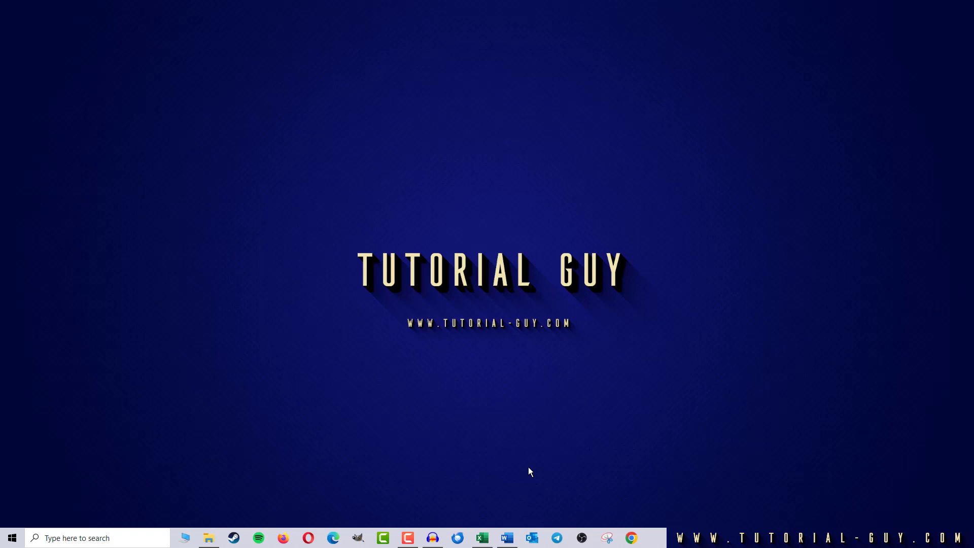
# - Launch Google Chrome, open its main menu, and close it again
pyautogui.click(631, 537)
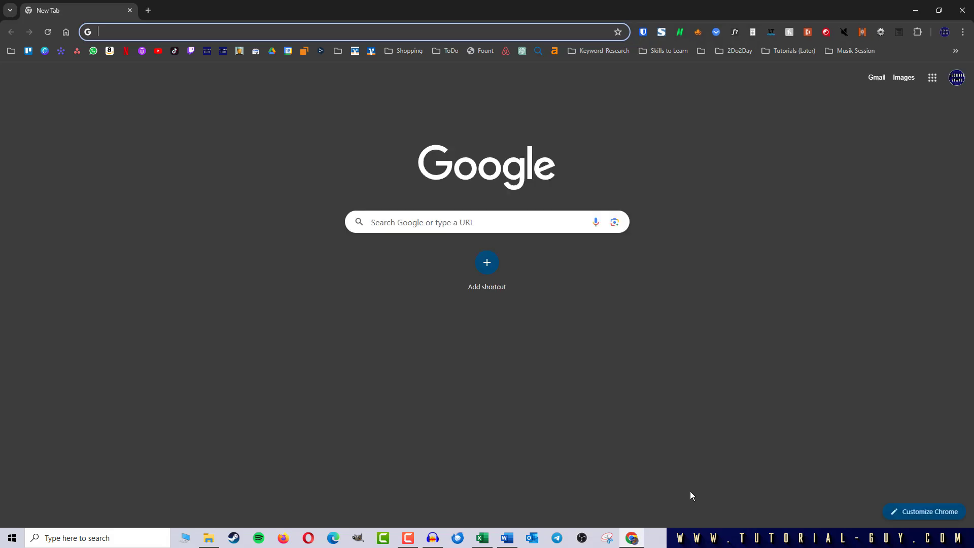
pyautogui.moveTo(793, 309)
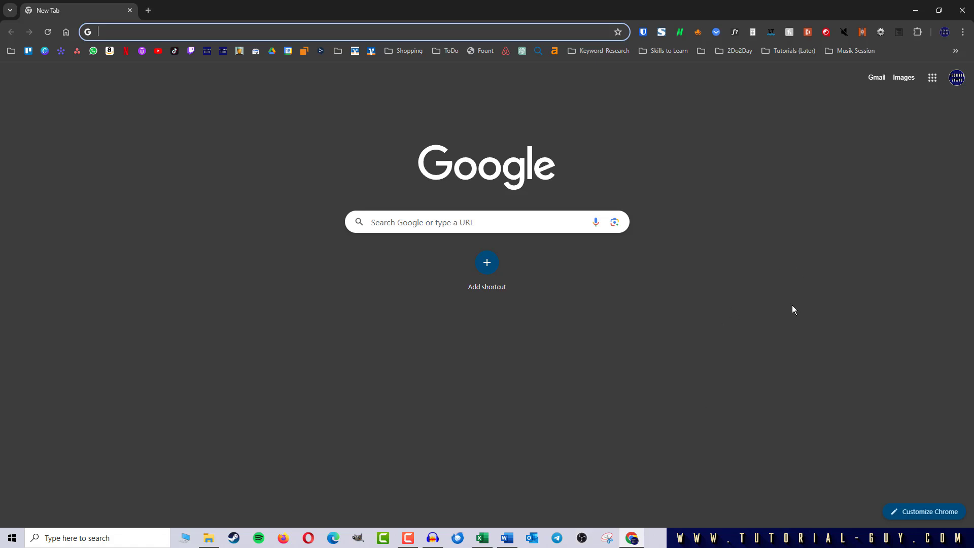
pyautogui.click(962, 31)
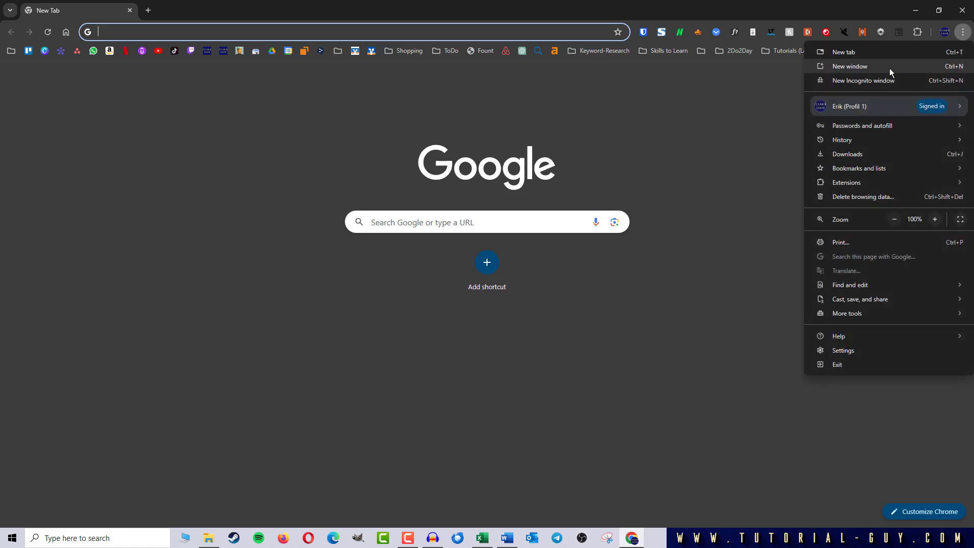
pyautogui.click(863, 80)
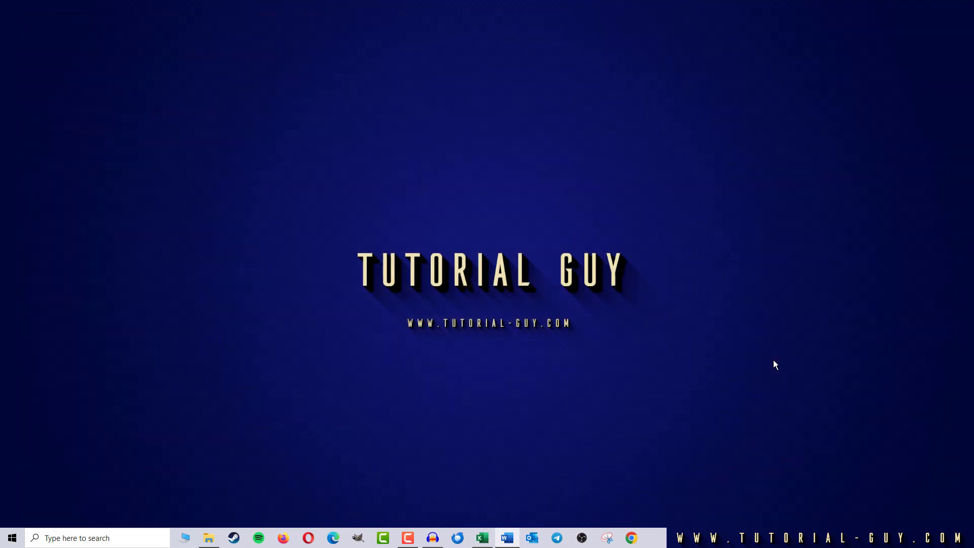
pyautogui.moveTo(670, 368)
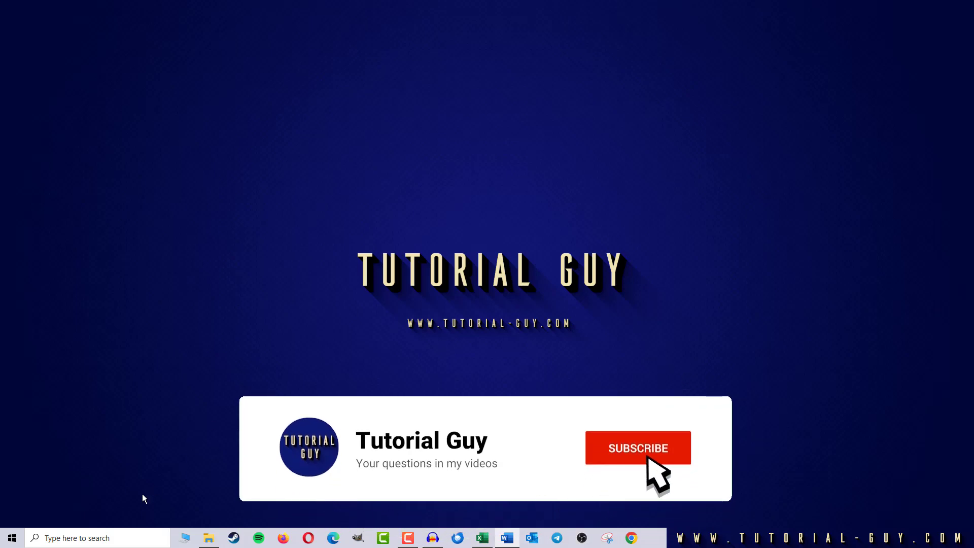
# - Find Chrome in Start, open its file location, and send the shortcut to Desktop
pyautogui.write('Chrome')
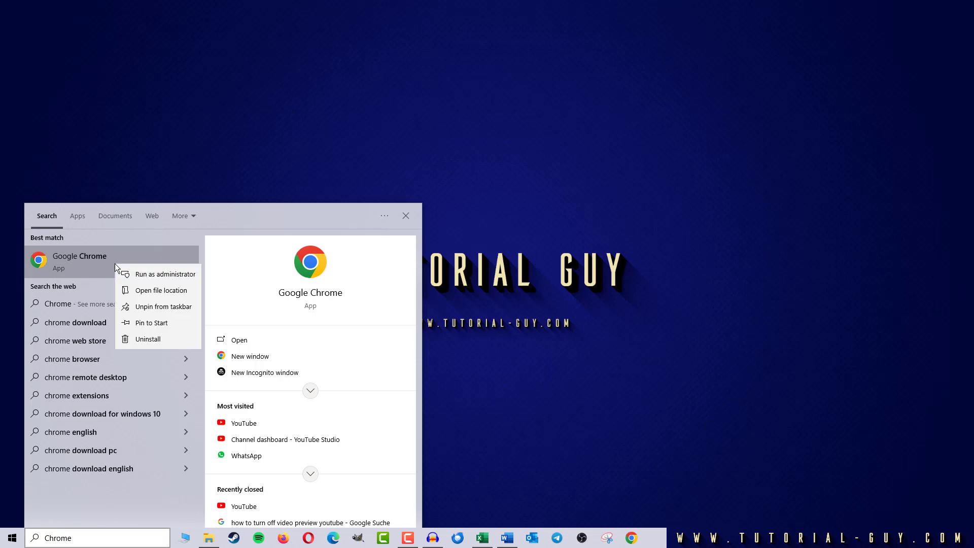
pyautogui.click(161, 291)
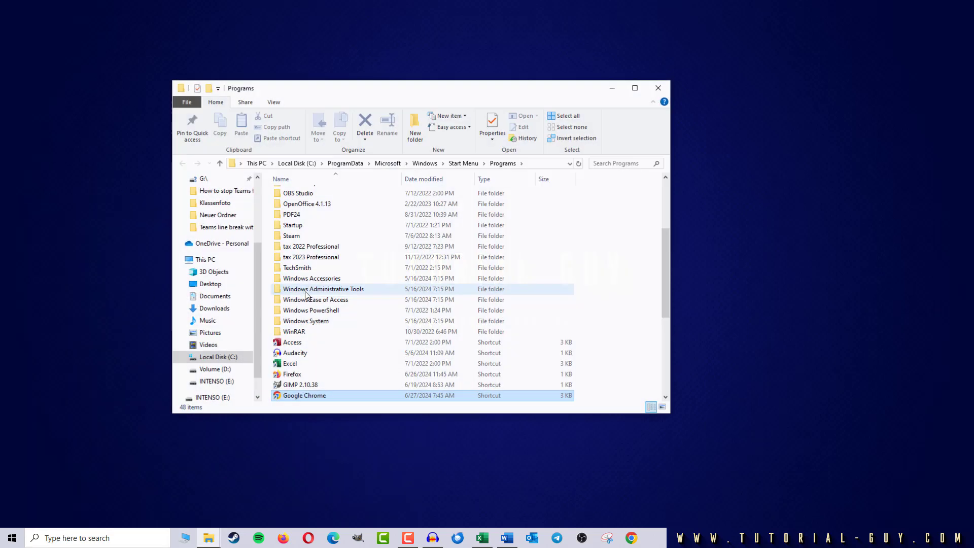
pyautogui.click(304, 395)
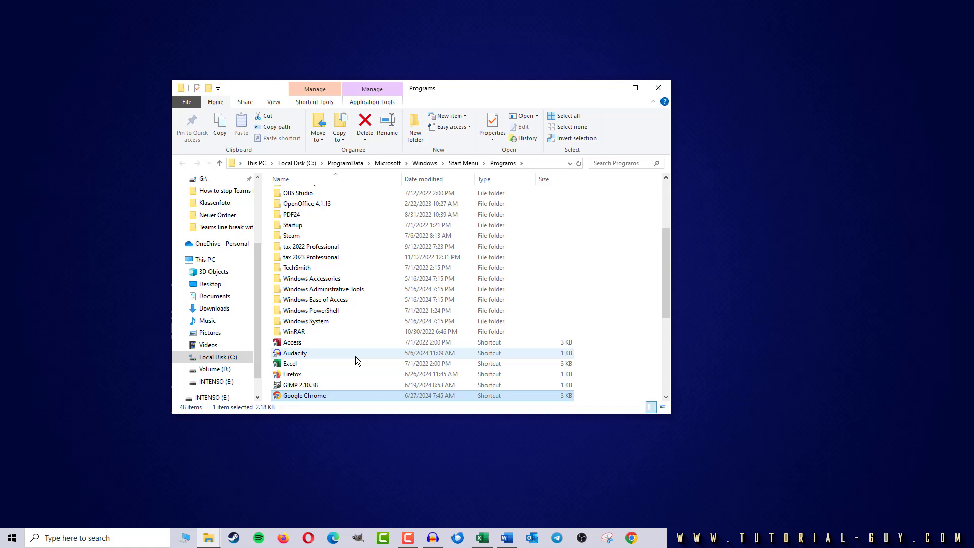
pyautogui.rightClick(304, 395)
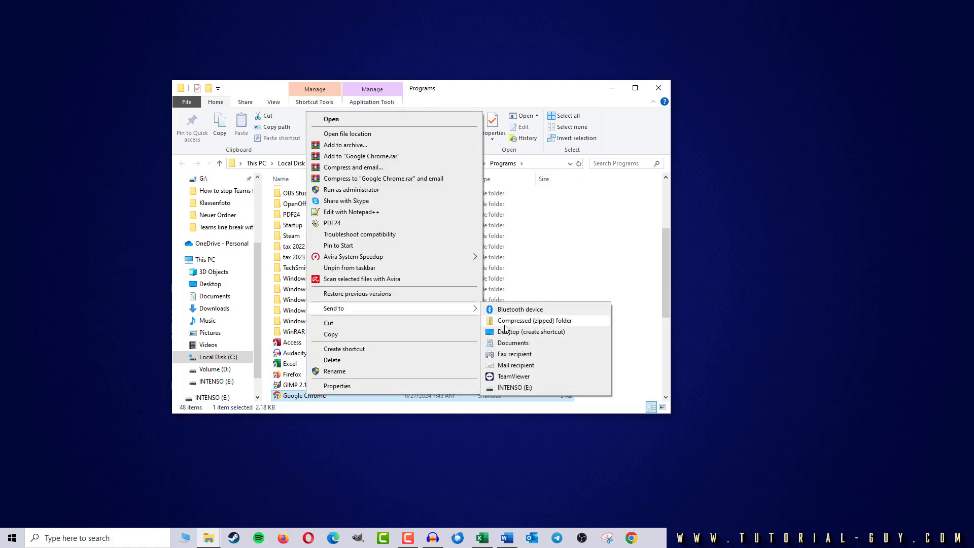
pyautogui.click(531, 332)
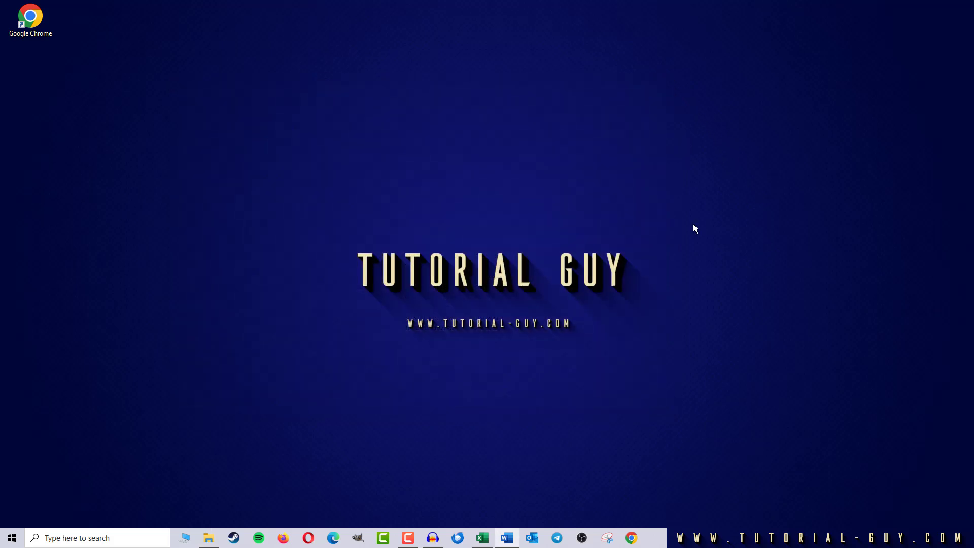
# - Append -incognito to the desktop shortcut's Target, save, then close the test incognito window
pyautogui.rightClick(30, 16)
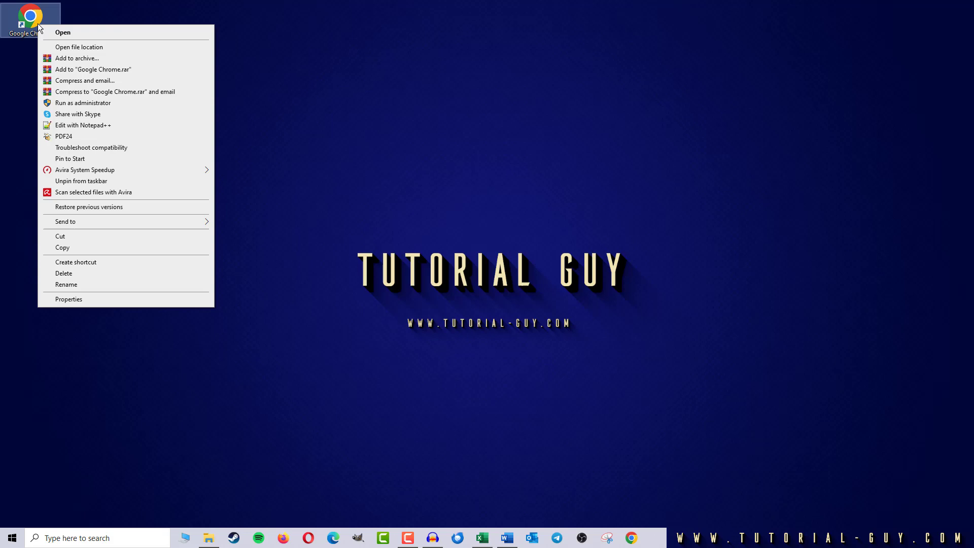
pyautogui.click(68, 299)
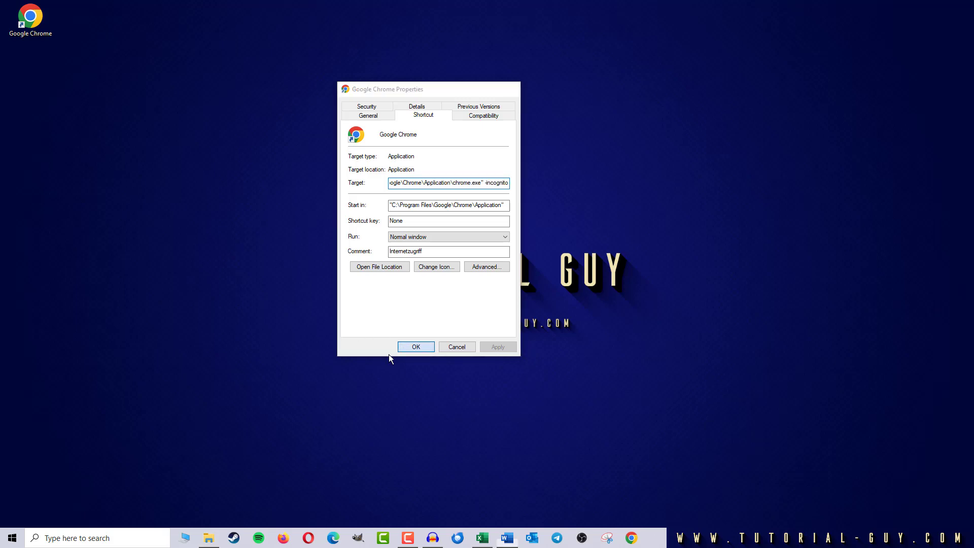
pyautogui.click(415, 346)
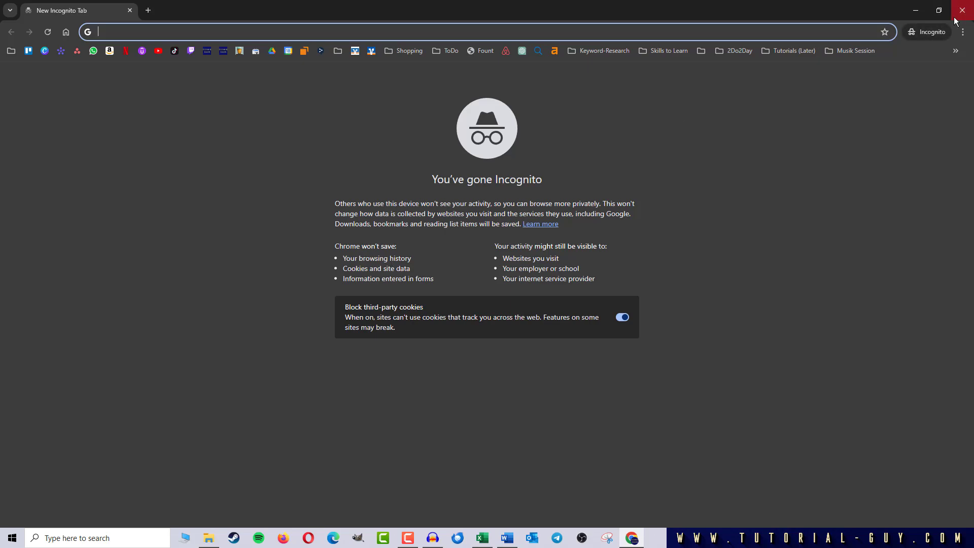
pyautogui.click(962, 11)
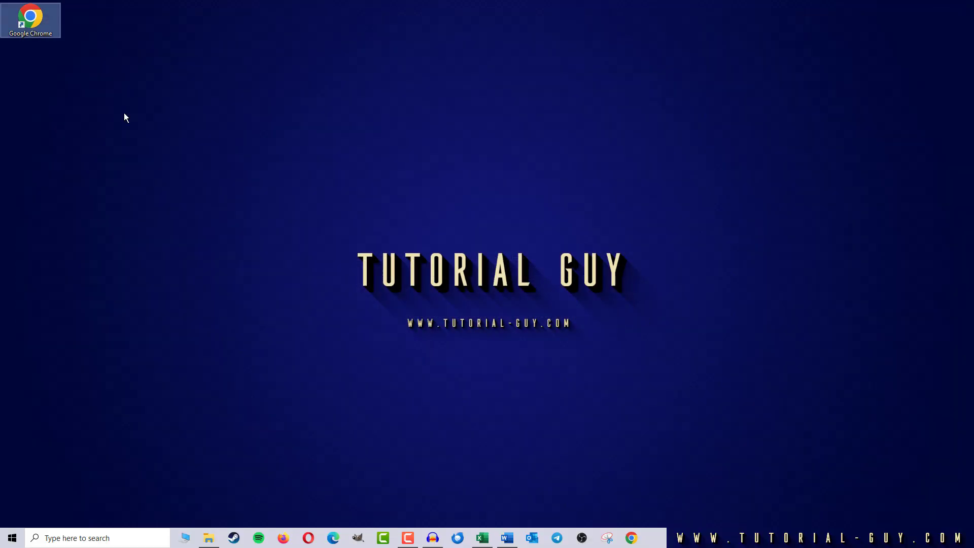
pyautogui.moveTo(512, 420)
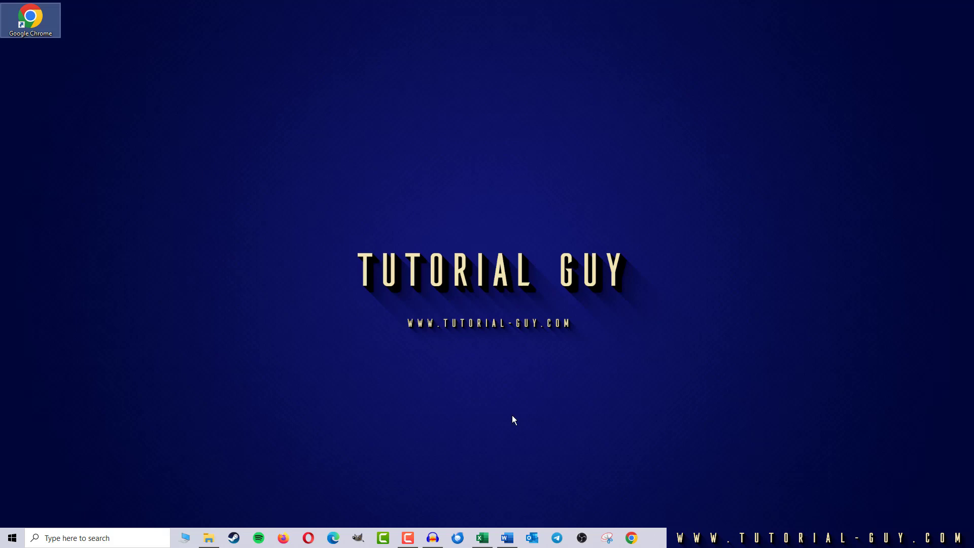
pyautogui.moveTo(282, 233)
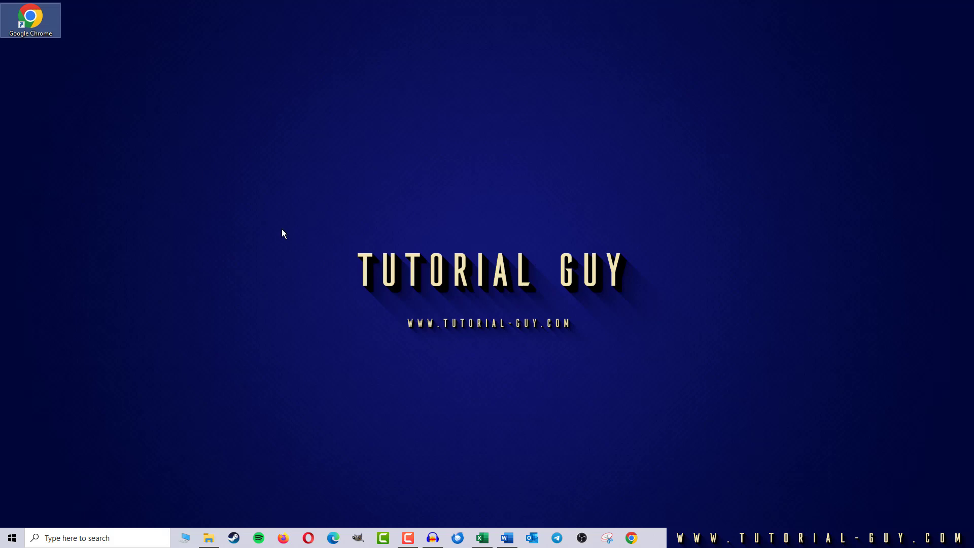